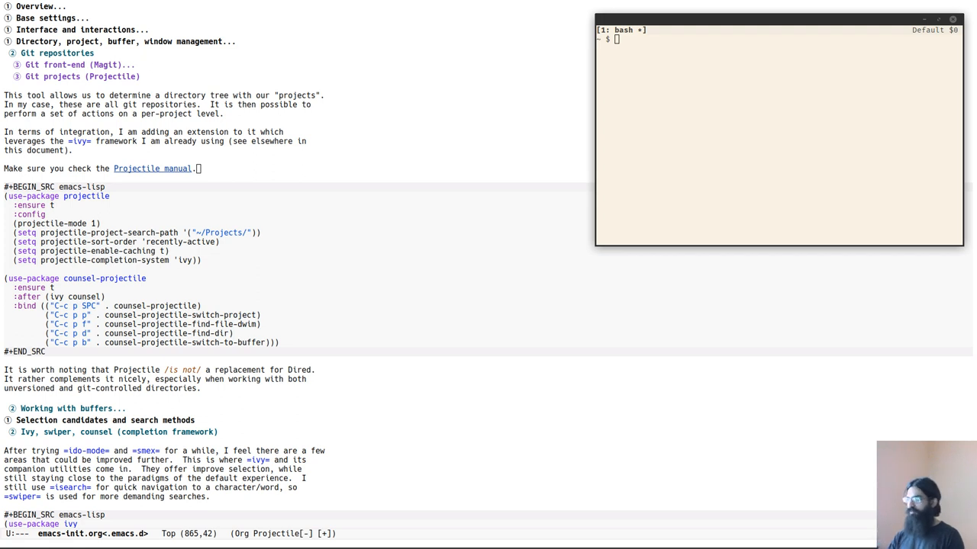
pyautogui.moveTo(927, 4)
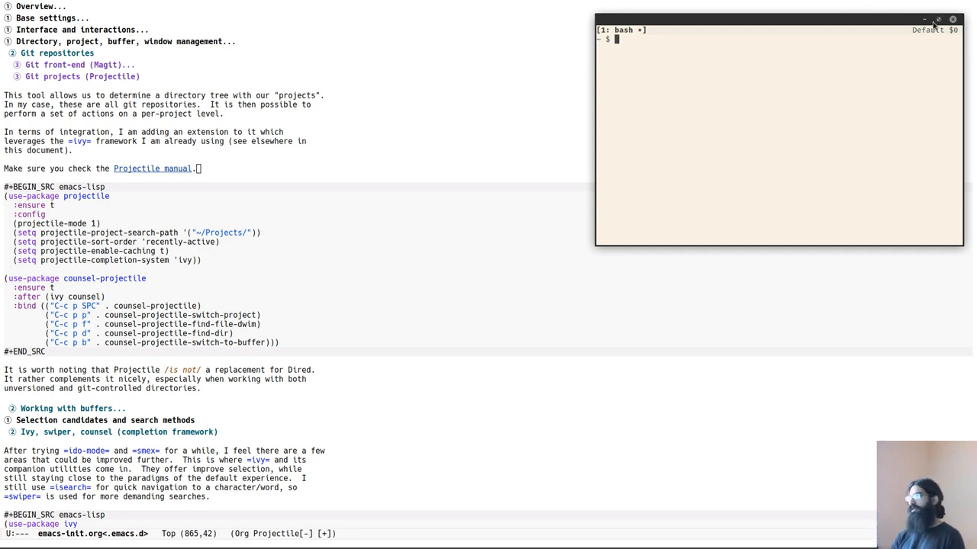
# Focus the terminal window to start splitting it into tmux panes
pyautogui.click(937, 18)
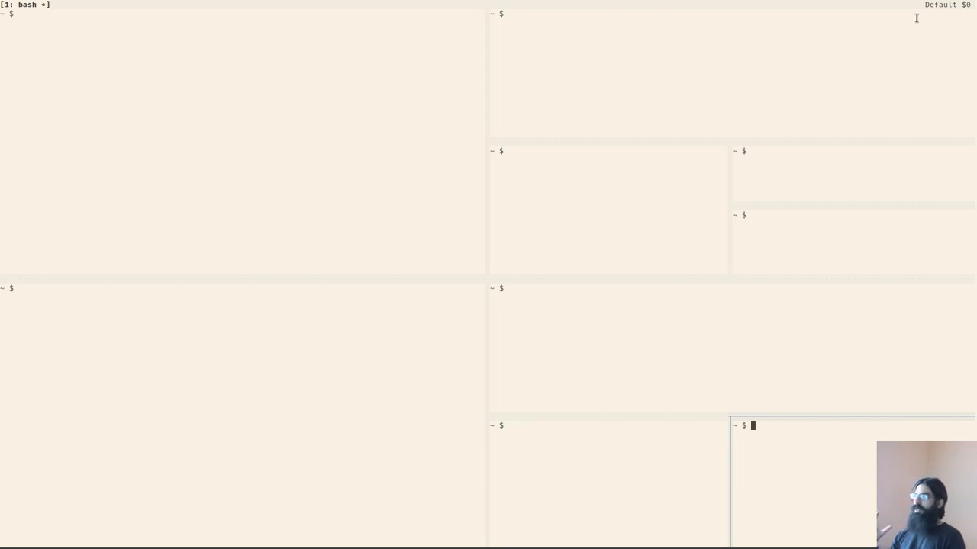
# Focus the full-screen tmux panes before shrinking the terminal back over Emacs
pyautogui.click(608, 211)
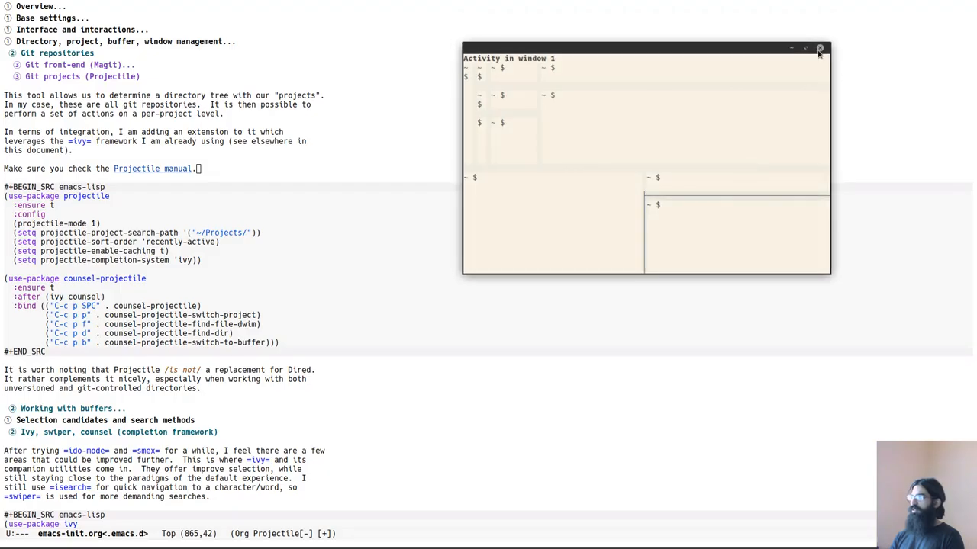
# Close the tmux terminal window, leaving only emacs-init.org visible
pyautogui.click(821, 47)
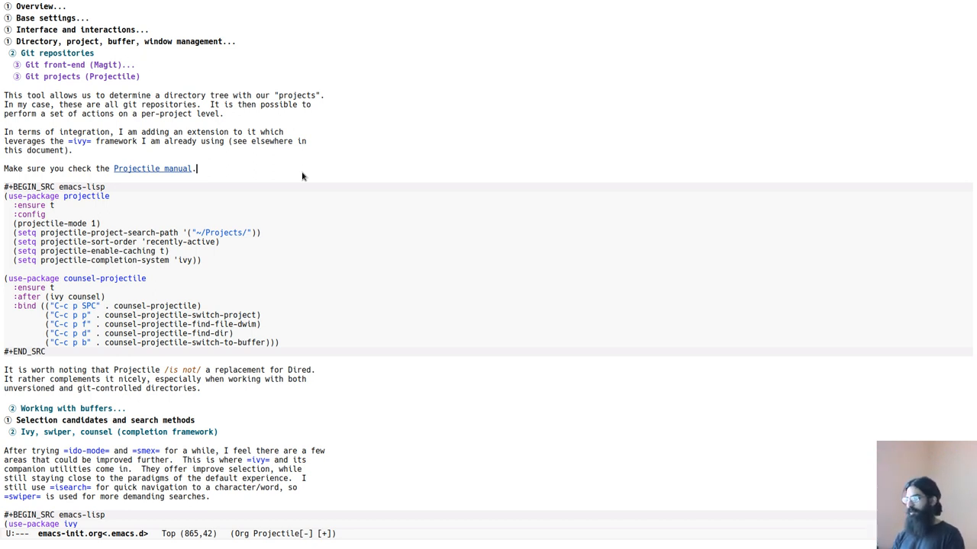
pyautogui.moveTo(352, 168)
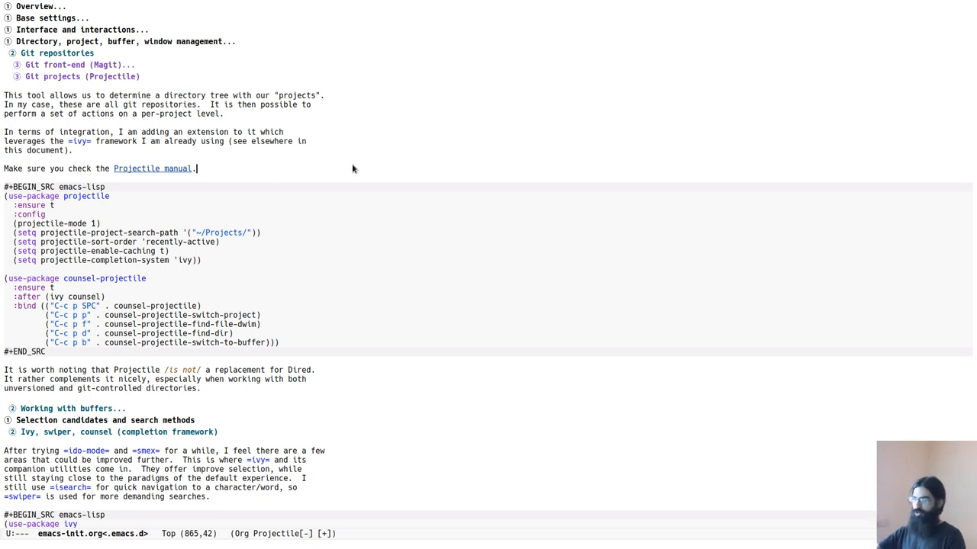
pyautogui.moveTo(344, 198)
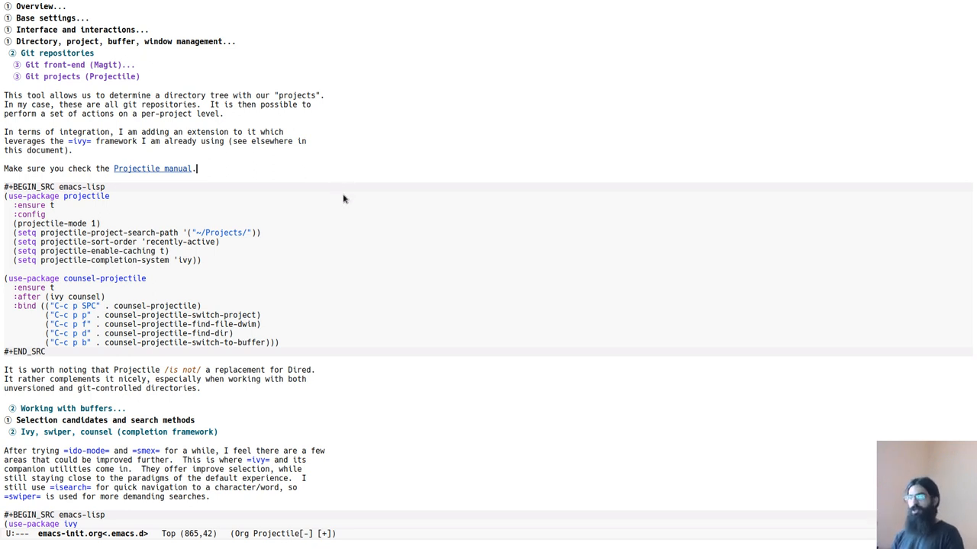
pyautogui.moveTo(367, 345)
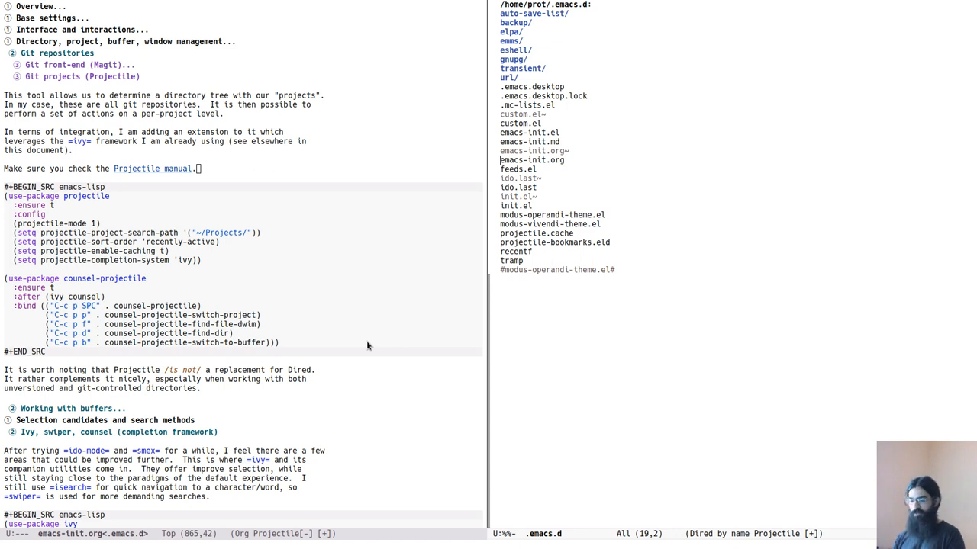
# Open Dired on ~/.emacs.d in the other window with C-x 4 d
pyautogui.press('C-x 4d')
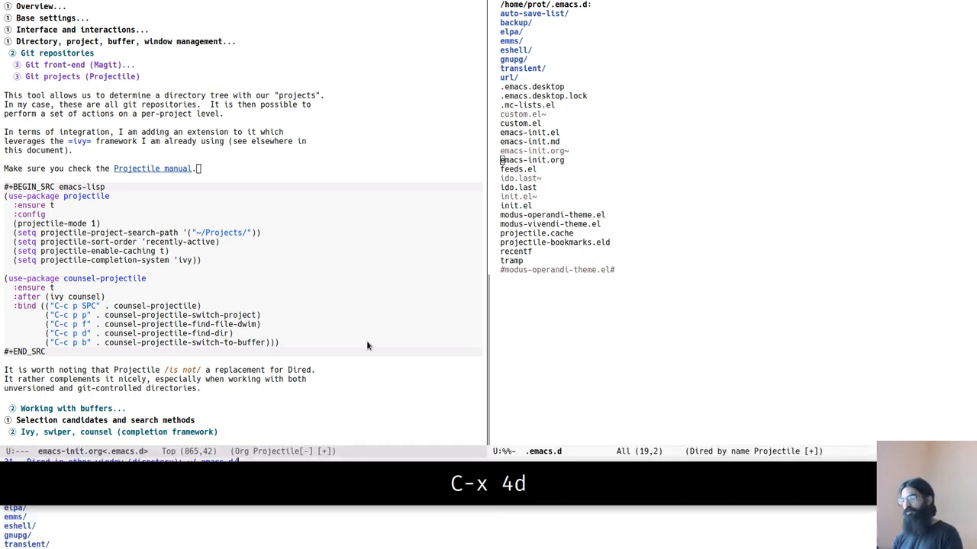
# Open ~/.emacs.d/elpa in Dired beside .emacs.d, then return to a single emacs-init.org window
pyautogui.press('Return')
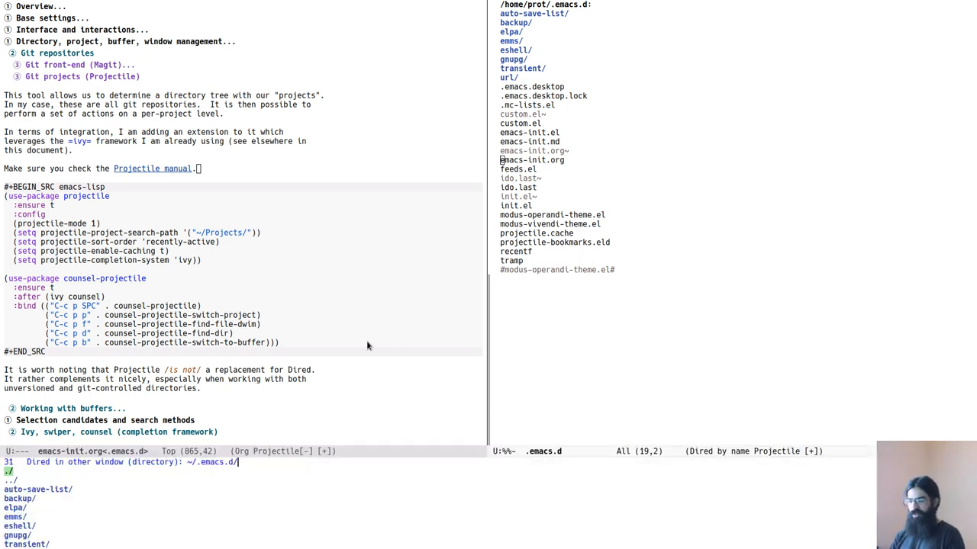
pyautogui.write('elp')
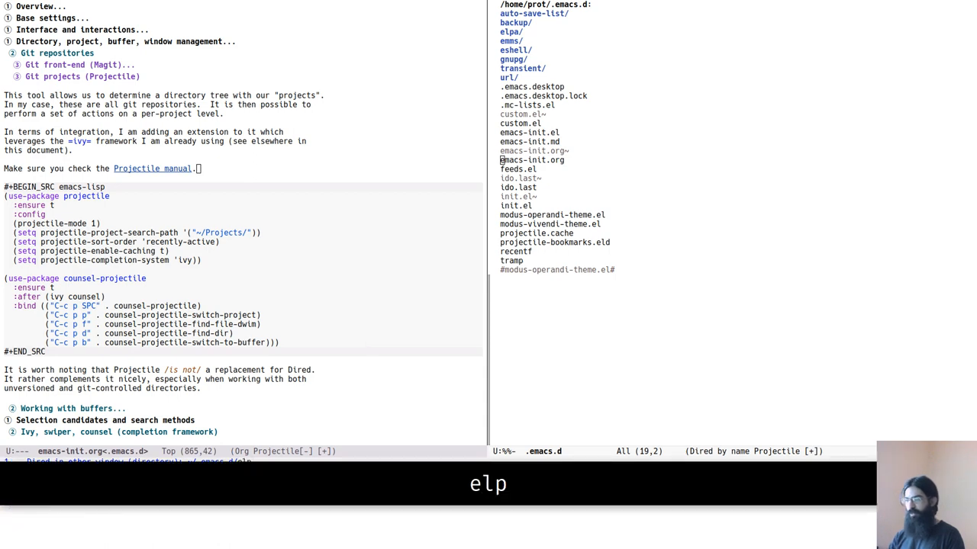
pyautogui.press('Return')
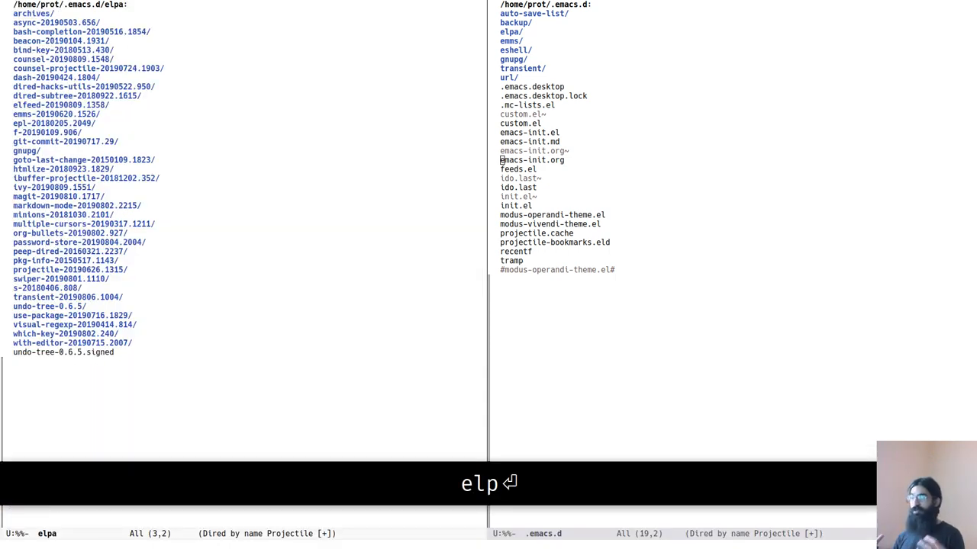
pyautogui.press('Return')
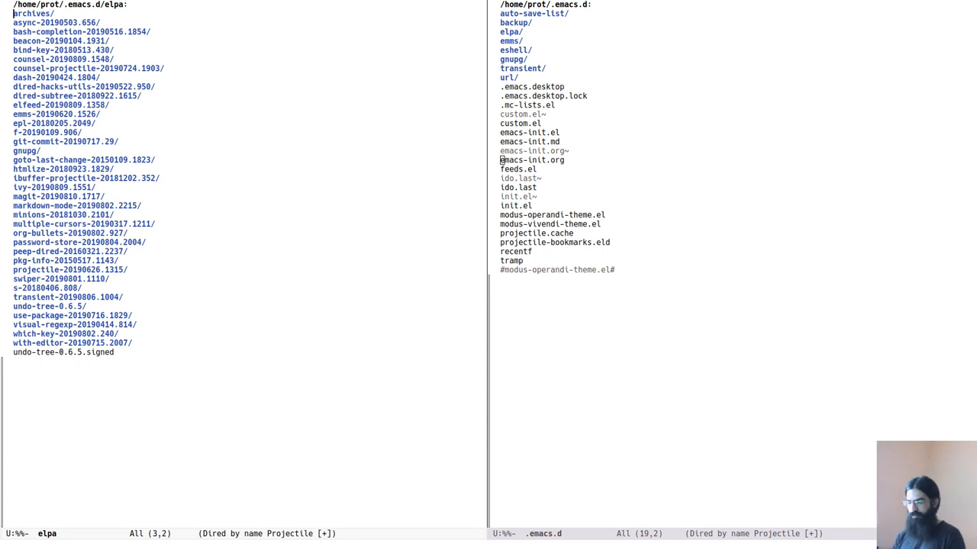
pyautogui.press('ctrl+x')
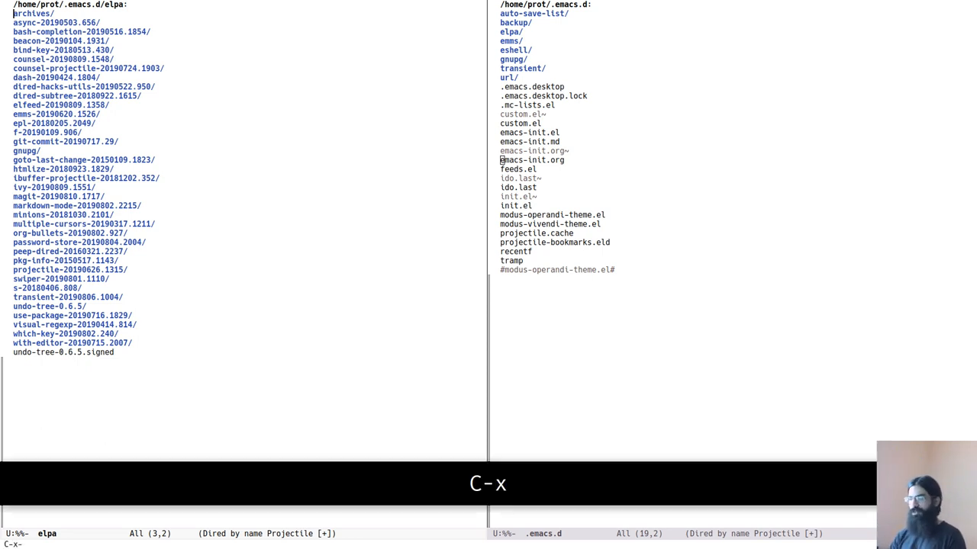
pyautogui.press('C-x 0')
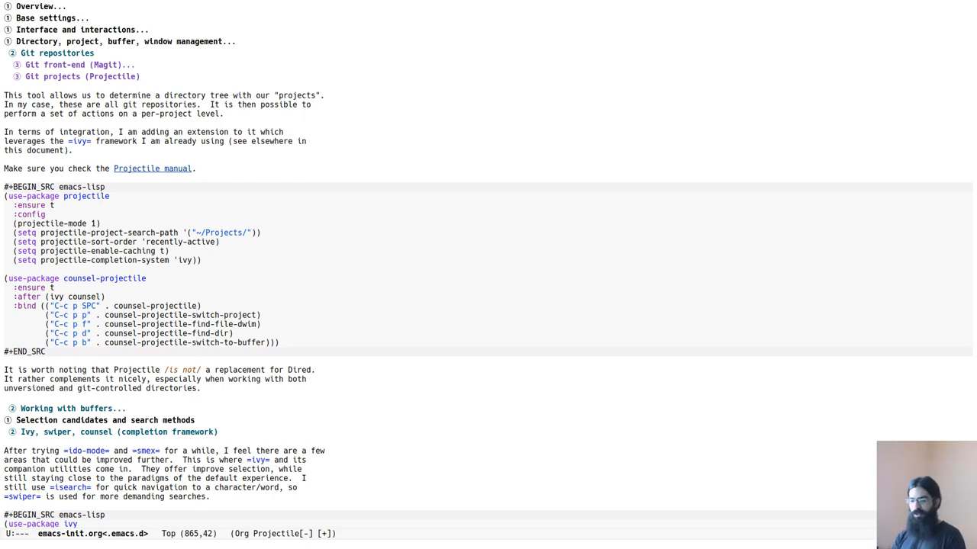
# Split the frame into two side-by-side windows showing emacs-init.org
pyautogui.press('C-x 3')
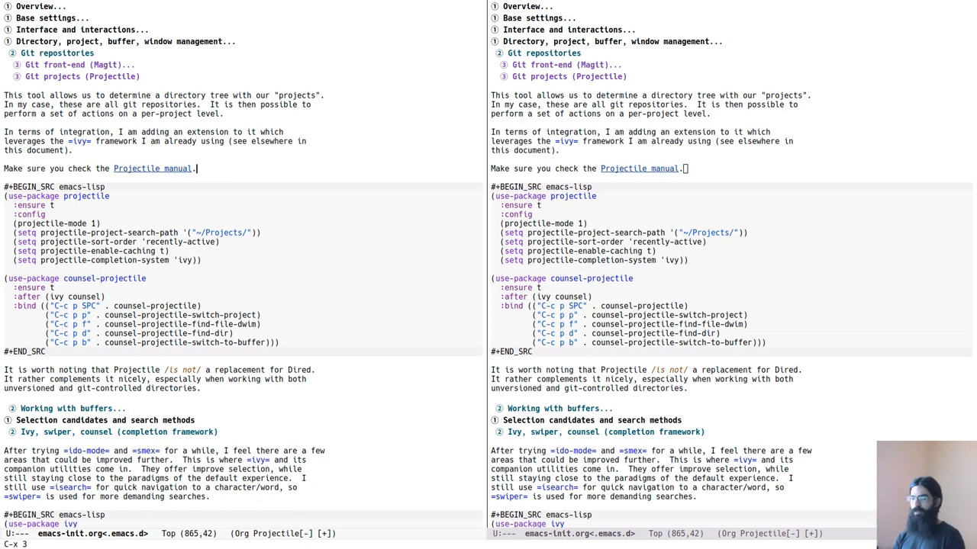
# Bring up the Projectile switch-to-project list with .emacs.d listed on the left
pyautogui.press('s-j')
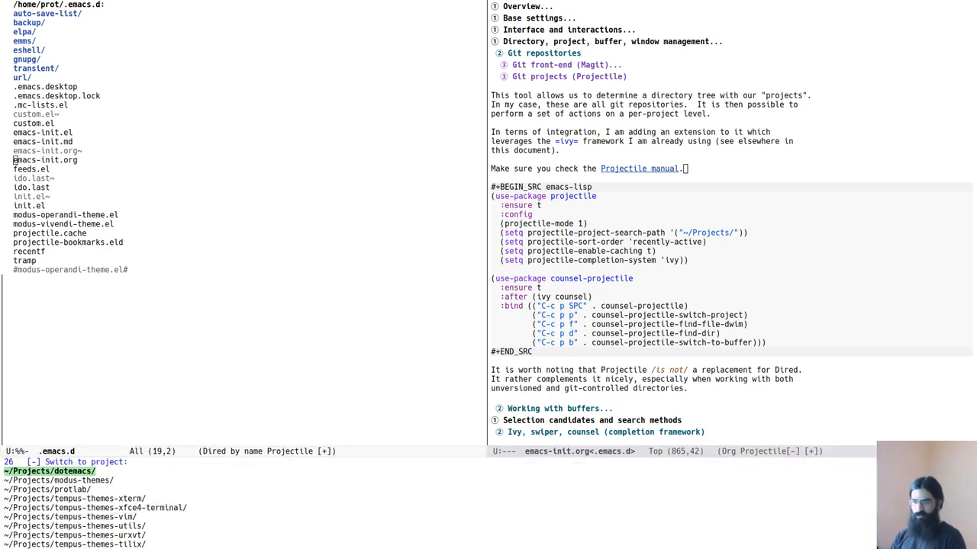
# Switch to the dotemacs project and copy emacs-init.org into it, confirming the overwrite
pyautogui.write('dot')
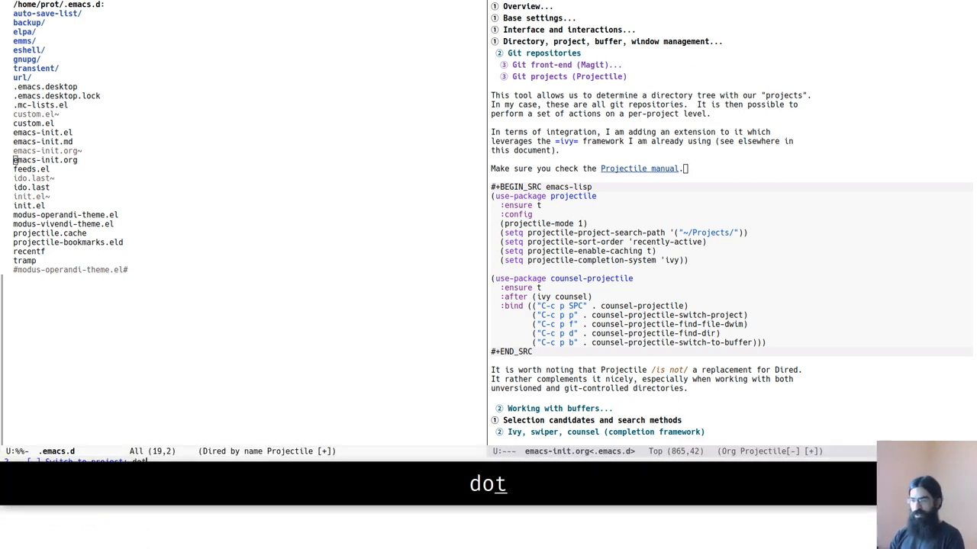
pyautogui.press('Return')
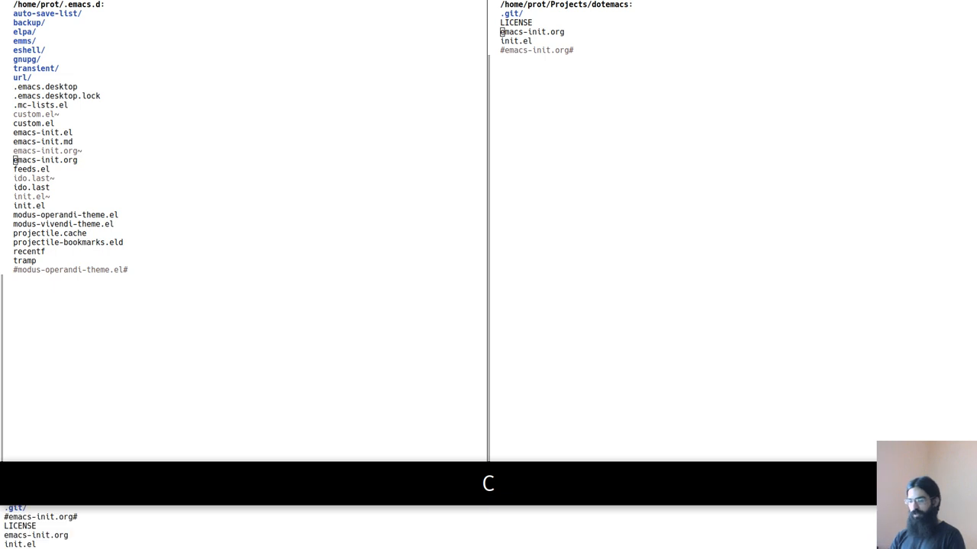
pyautogui.write('y')
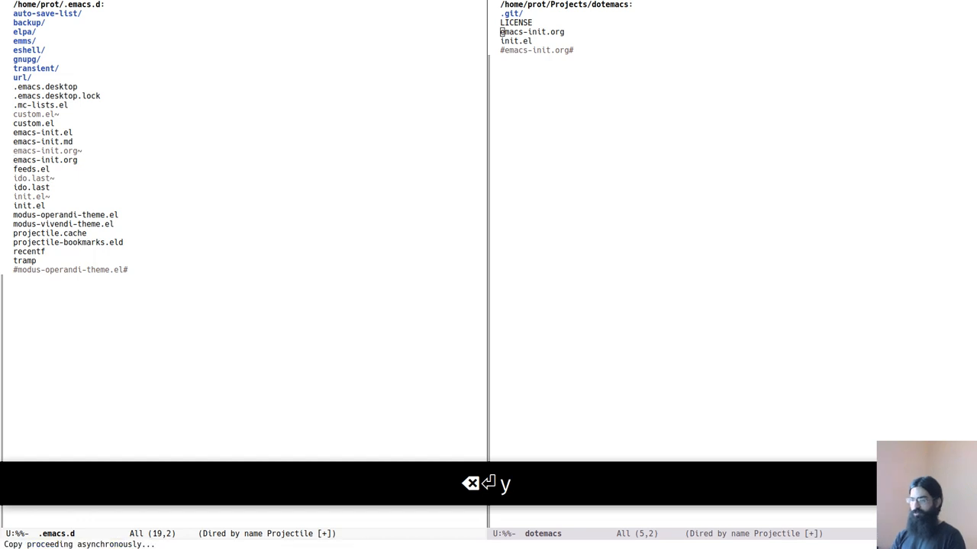
pyautogui.press('y')
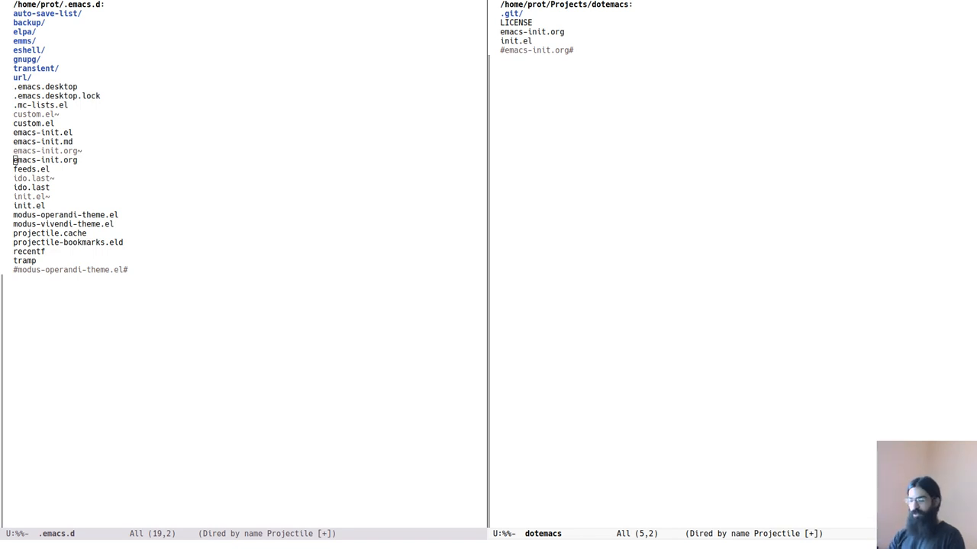
# Open Magit status for dotemacs and stage the modified emacs-init.org
pyautogui.press('s-g')
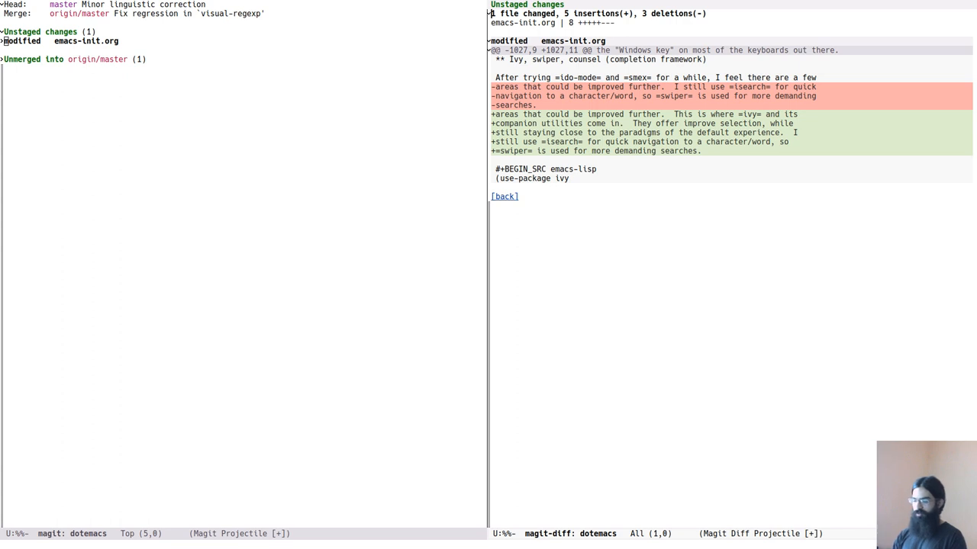
pyautogui.press('s')
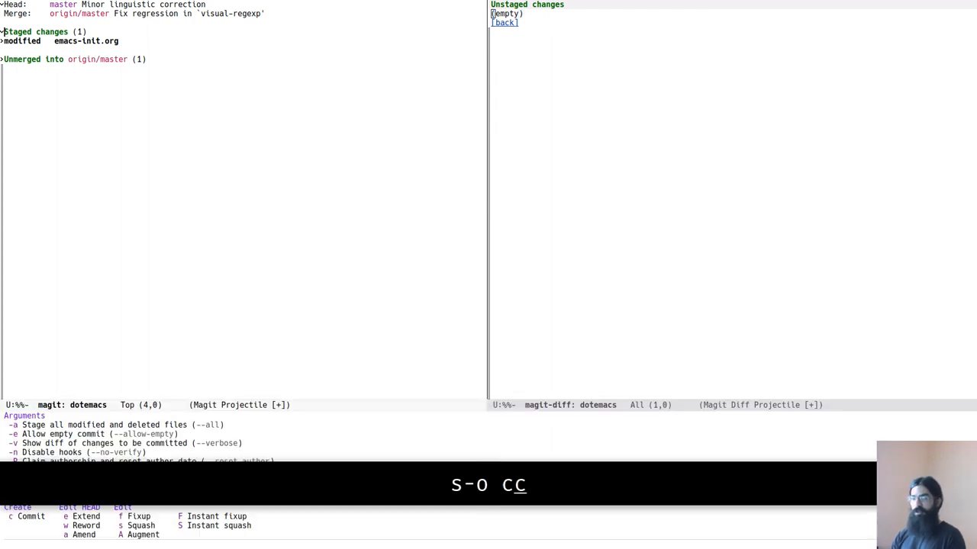
# Commit the staged change with the message 'Minor linguistic change.'
pyautogui.press('c')
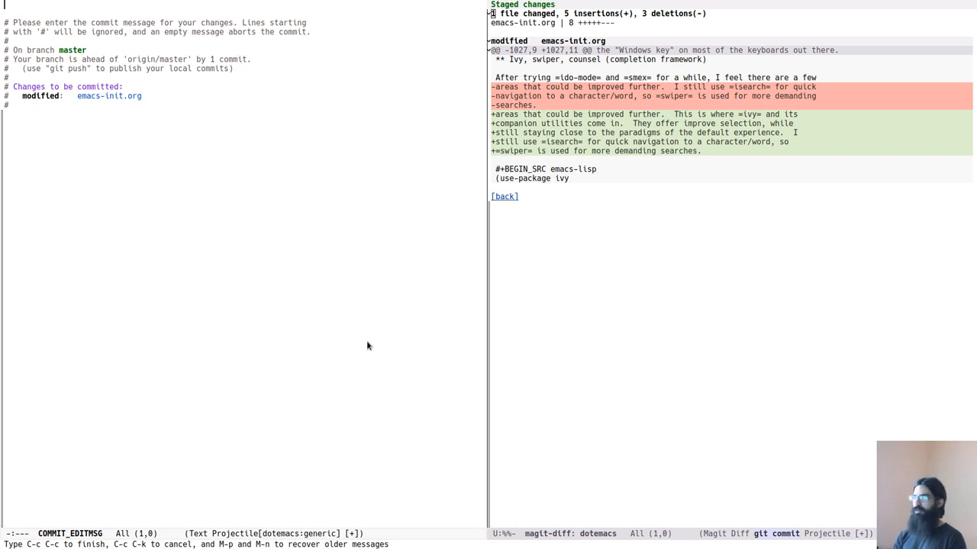
pyautogui.write('Minor')
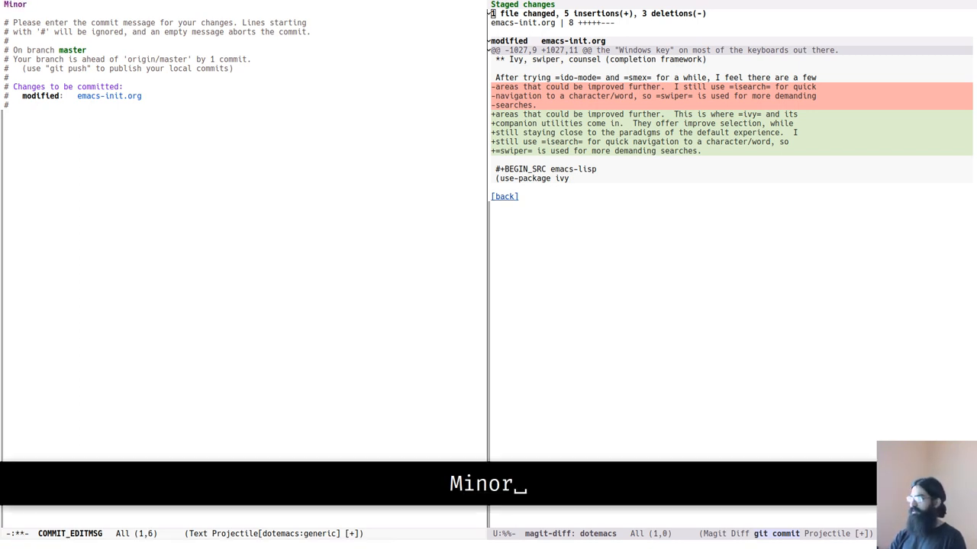
pyautogui.write('linguistic')
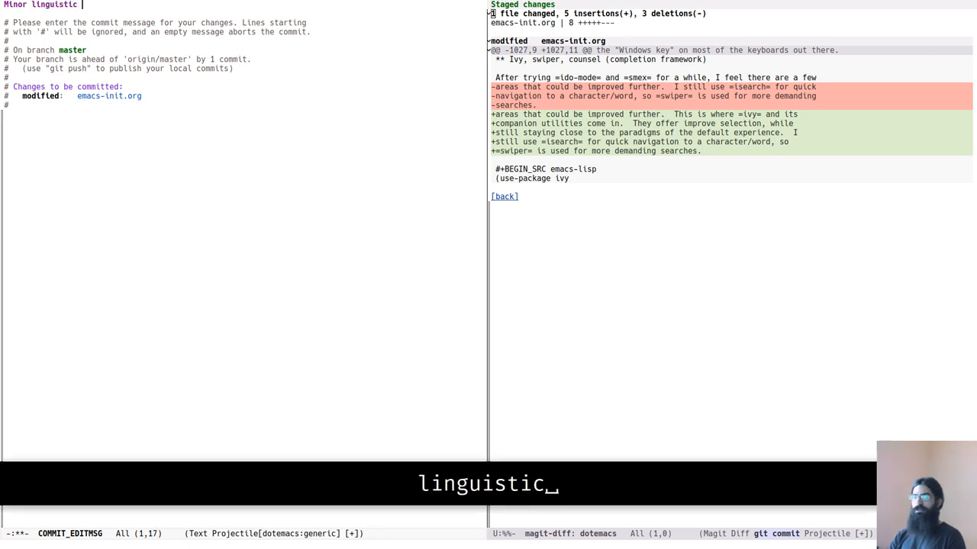
pyautogui.write('change.')
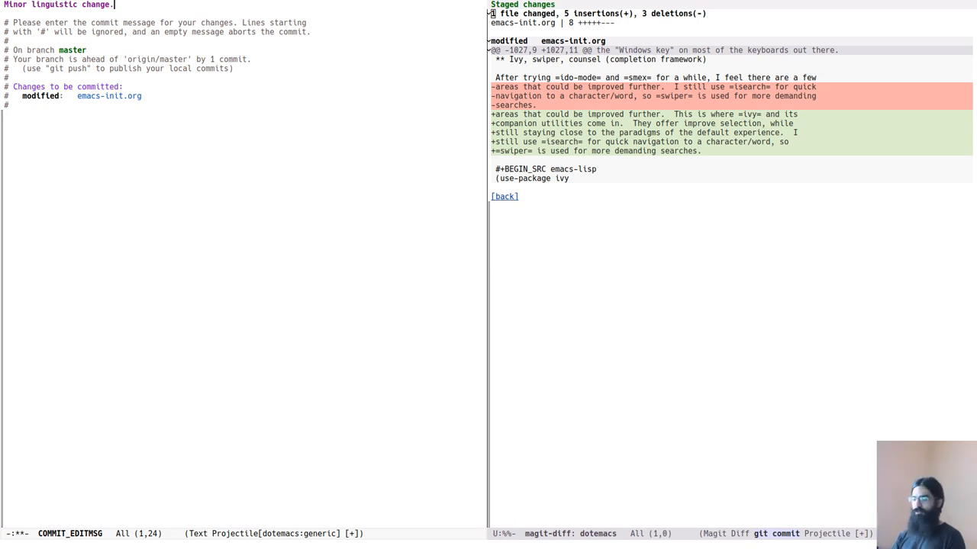
pyautogui.press('C-c C-c')
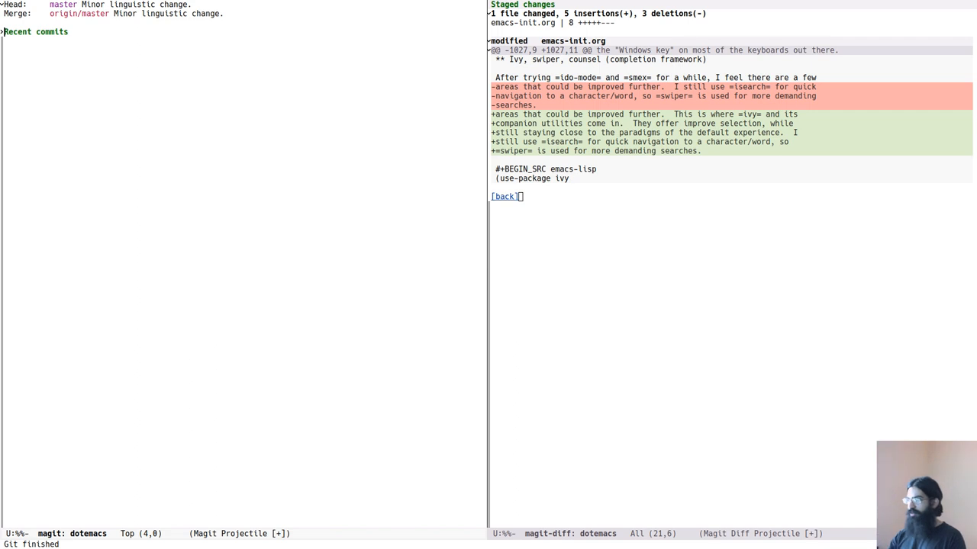
# Switch to the emacs-init.org buffer and let it fill the whole frame
pyautogui.press('C-x b')
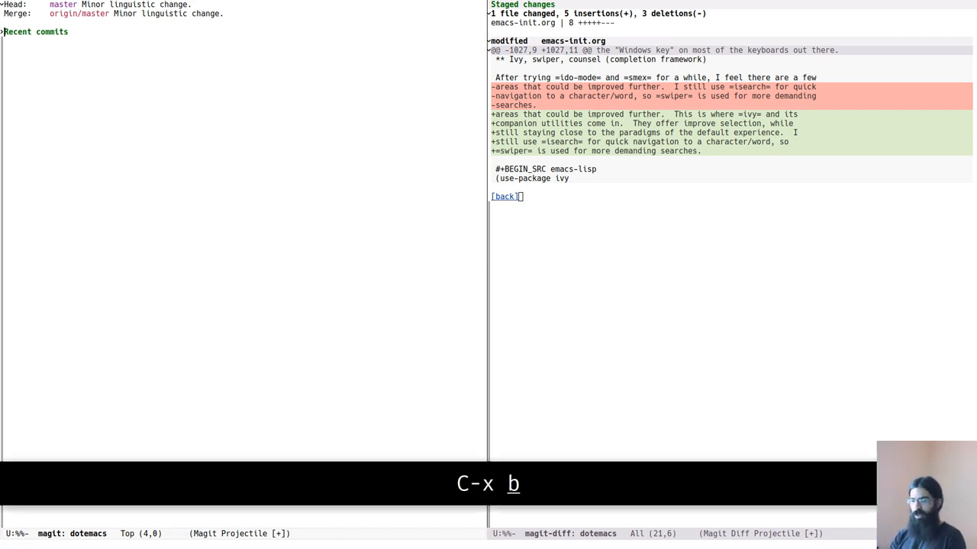
pyautogui.press('C-x b')
pyautogui.write('org')
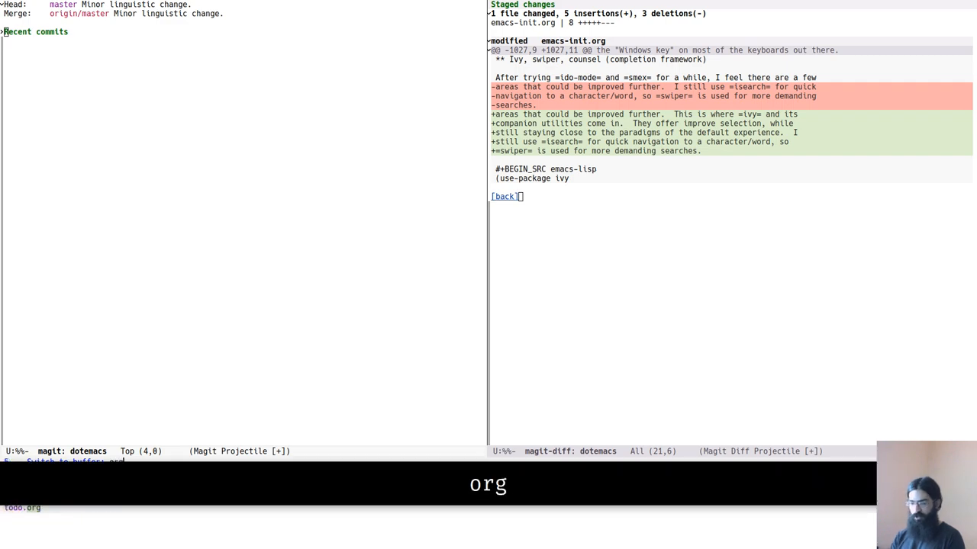
pyautogui.press('C-n')
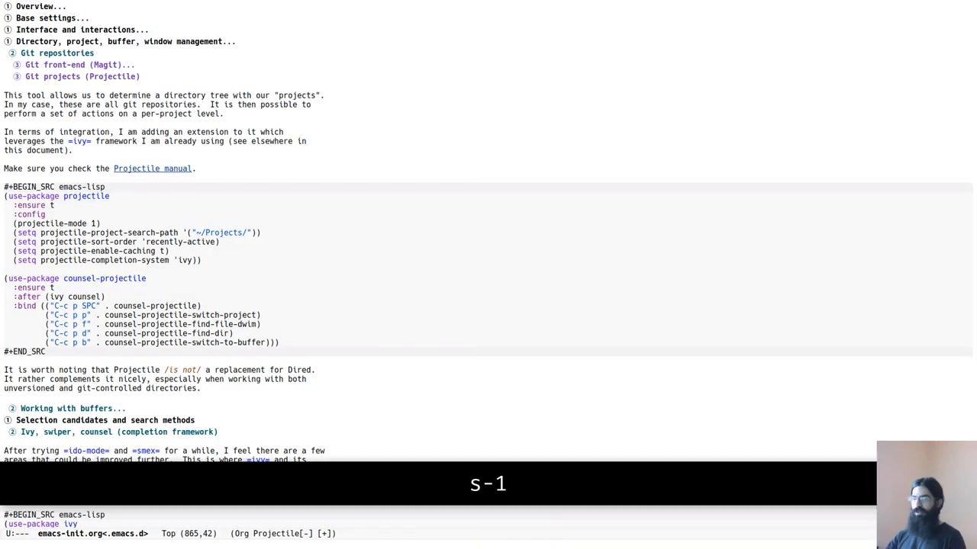
pyautogui.press('s-1')
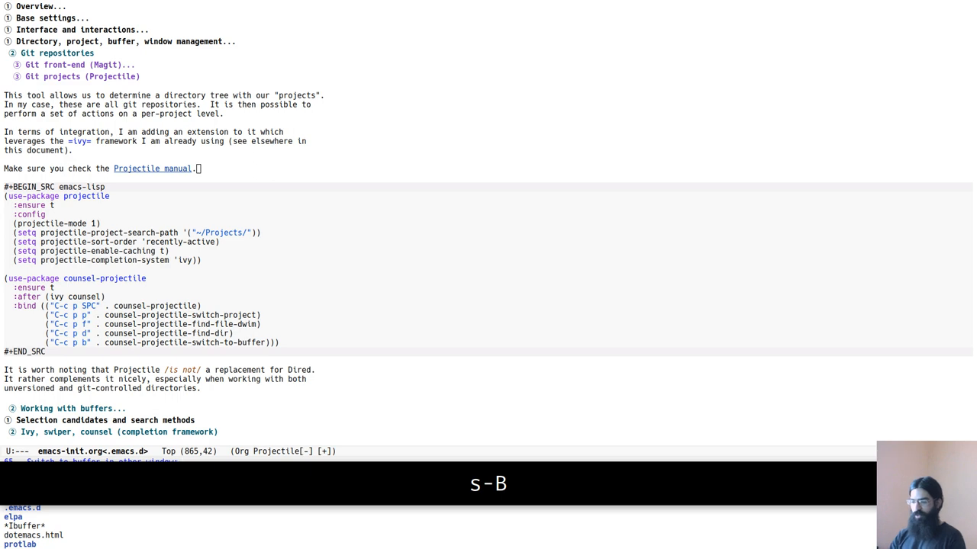
pyautogui.press('Return')
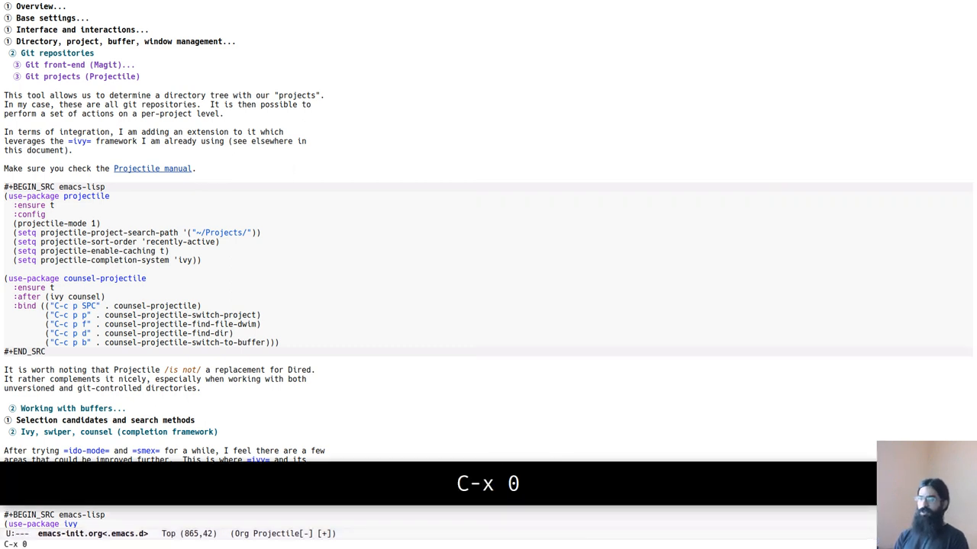
# Close the extra window and move point to the use-package projectile declaration
pyautogui.press('C-x 0')
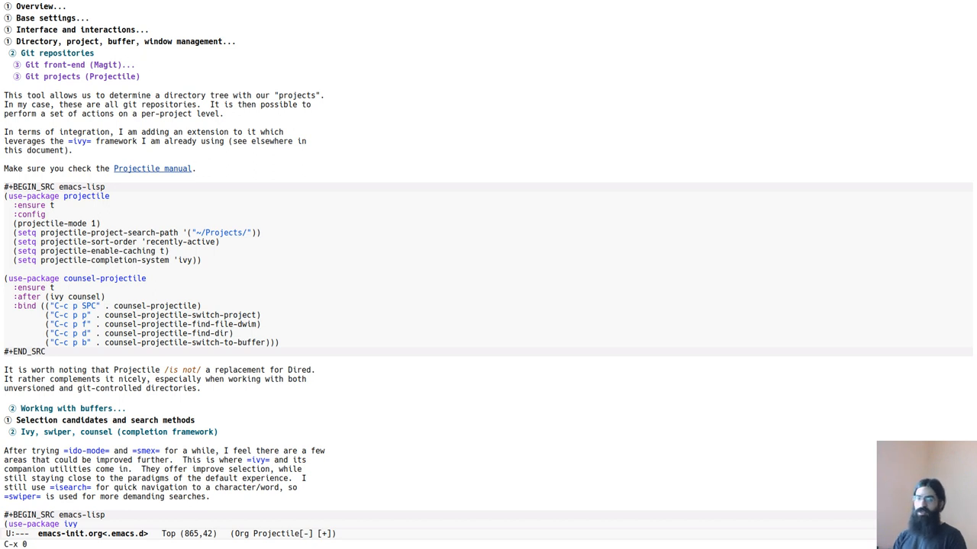
pyautogui.click(195, 168)
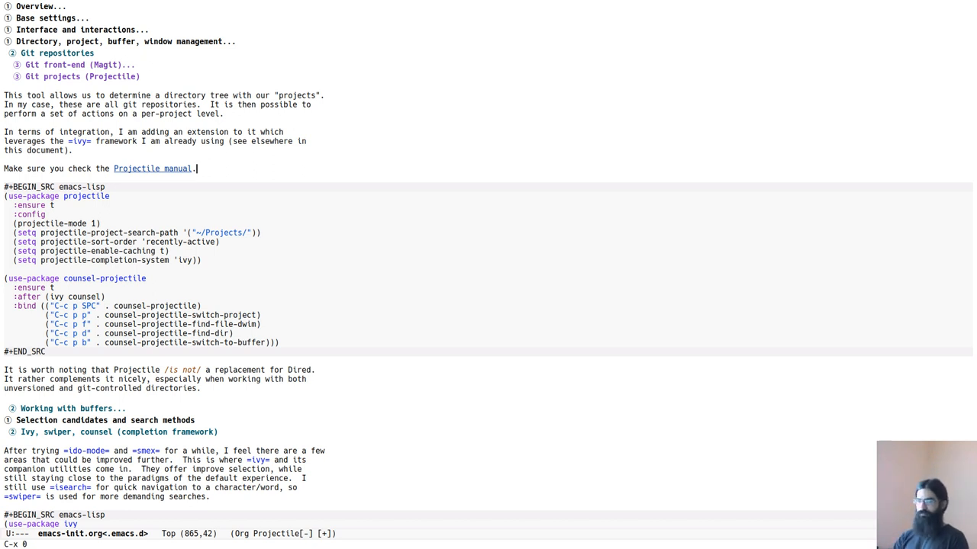
pyautogui.press('C-n')
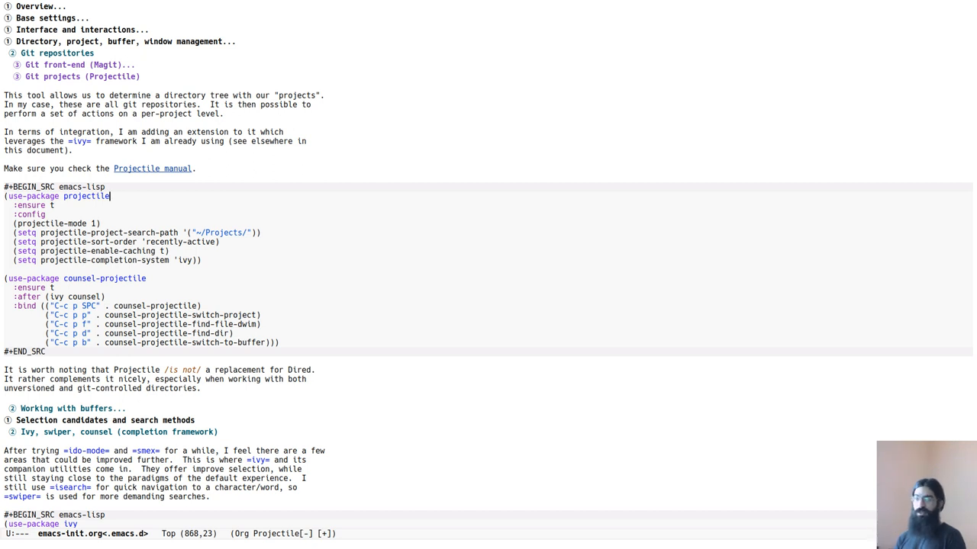
pyautogui.moveTo(226, 216)
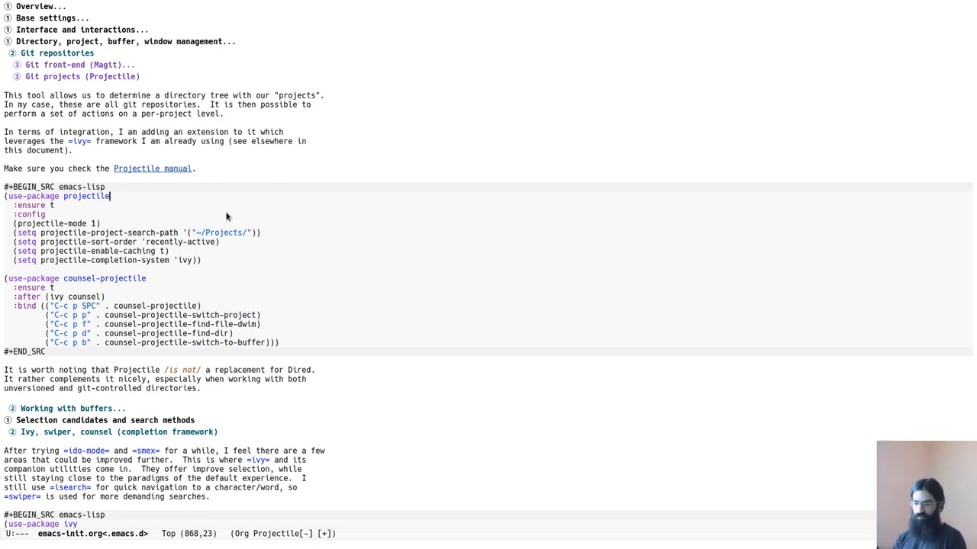
# Show the Ivy buffer-switching list narrowed to buffers matching 'org'
pyautogui.press('C-x b')
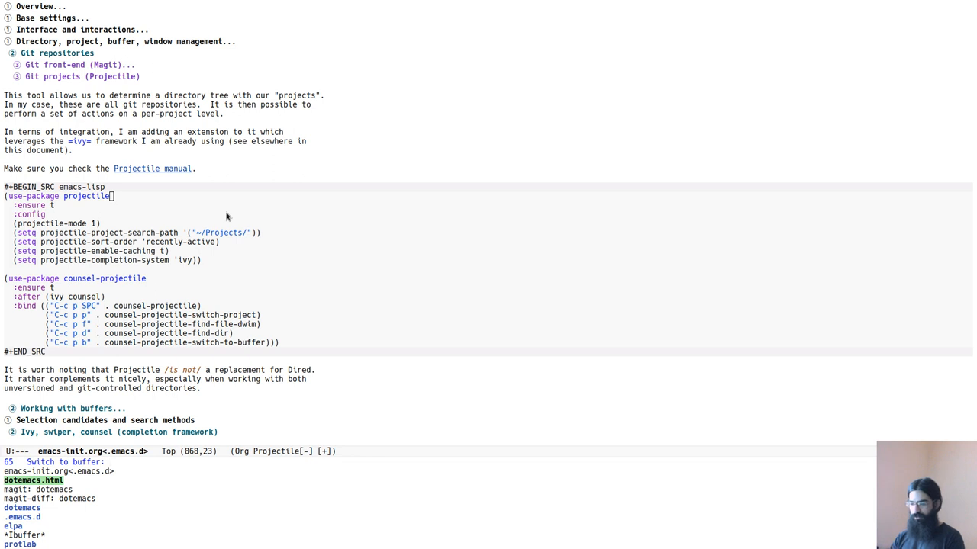
pyautogui.write('org')
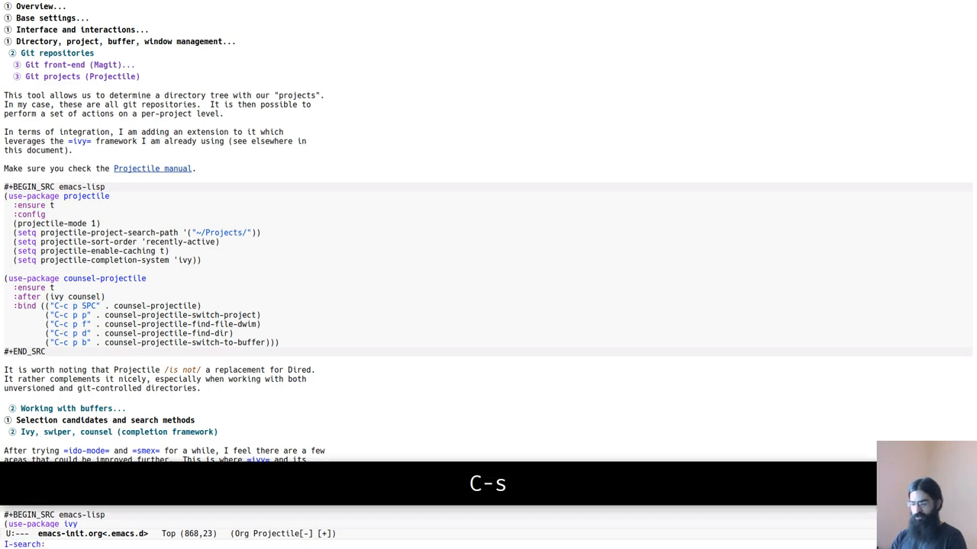
# Search for 'Ivys' to land on the Ivy, swiper, counsel heading
pyautogui.write('Ivys')
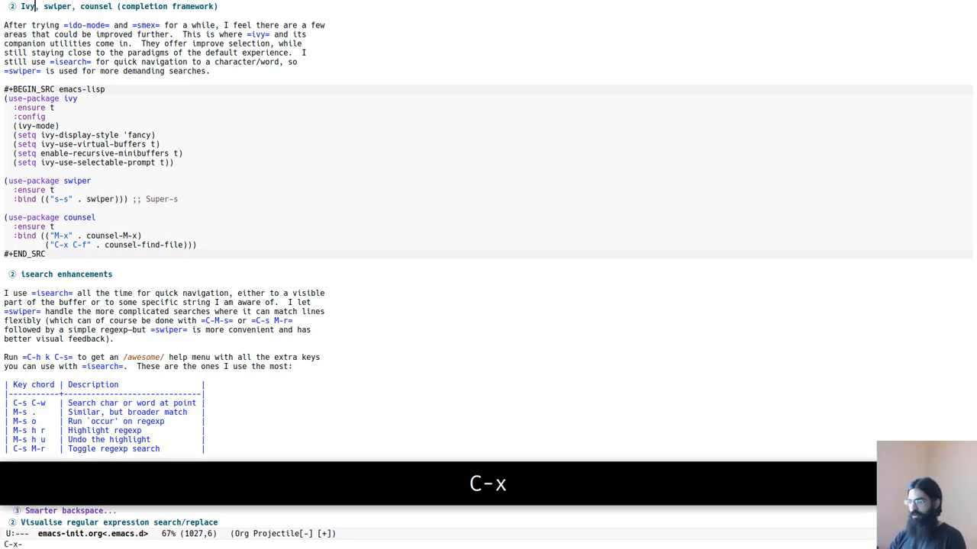
pyautogui.press('C-b')
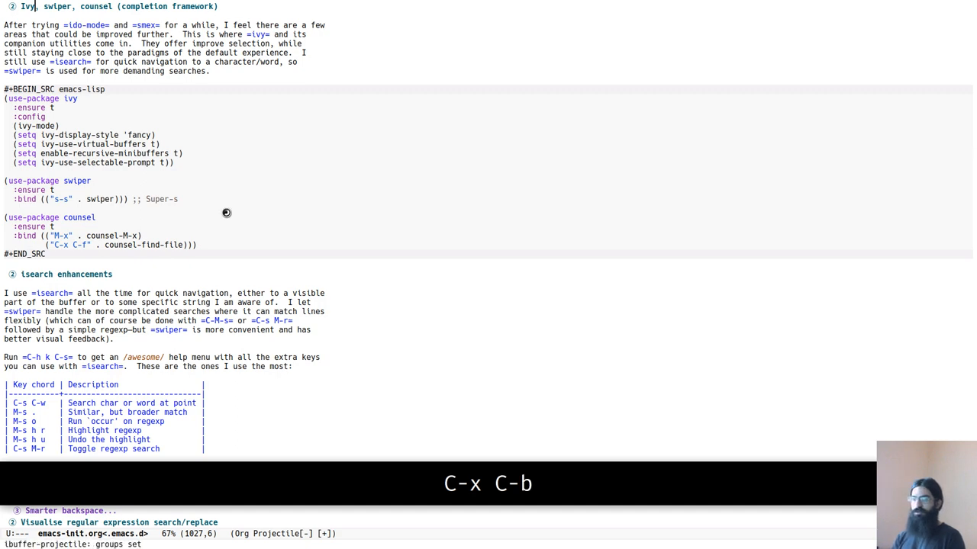
# List open buffers in Ibuffer grouped by project — protlab, dotemacs, modus-themes, Default — and refresh it
pyautogui.press('C-x C-b')
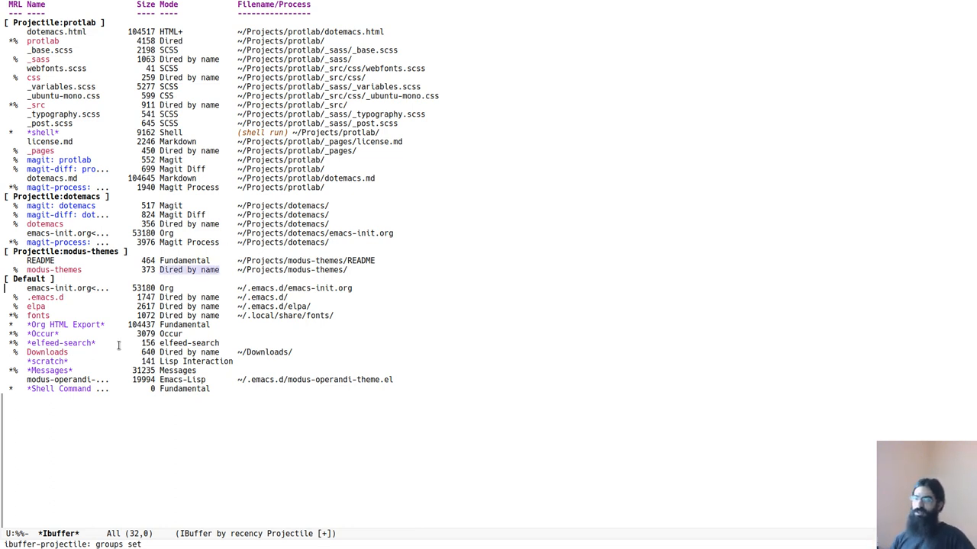
pyautogui.moveTo(563, 358)
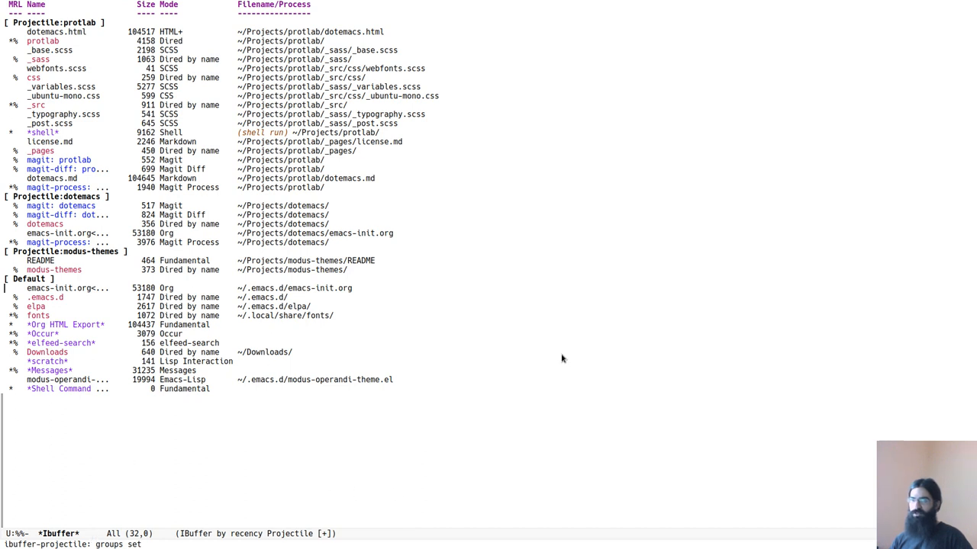
pyautogui.press('g')
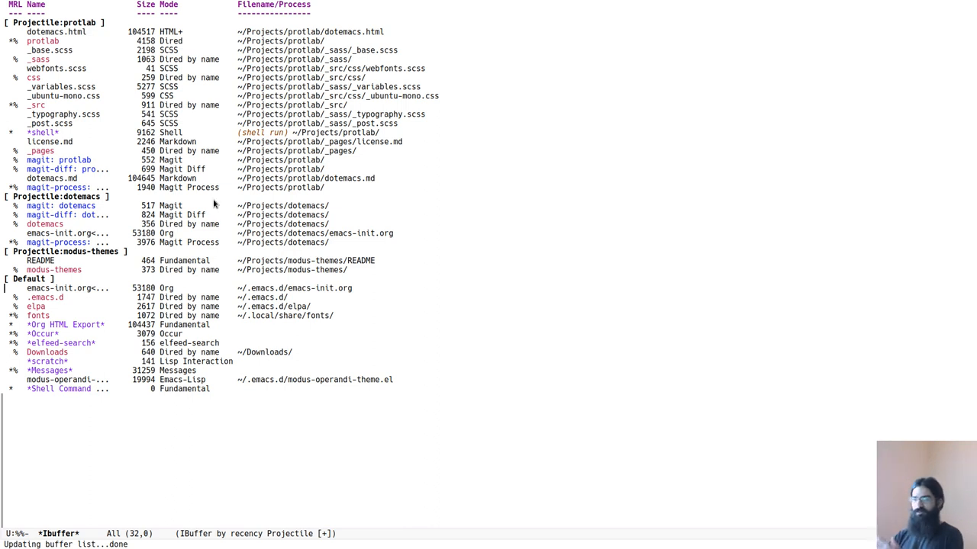
pyautogui.moveTo(477, 237)
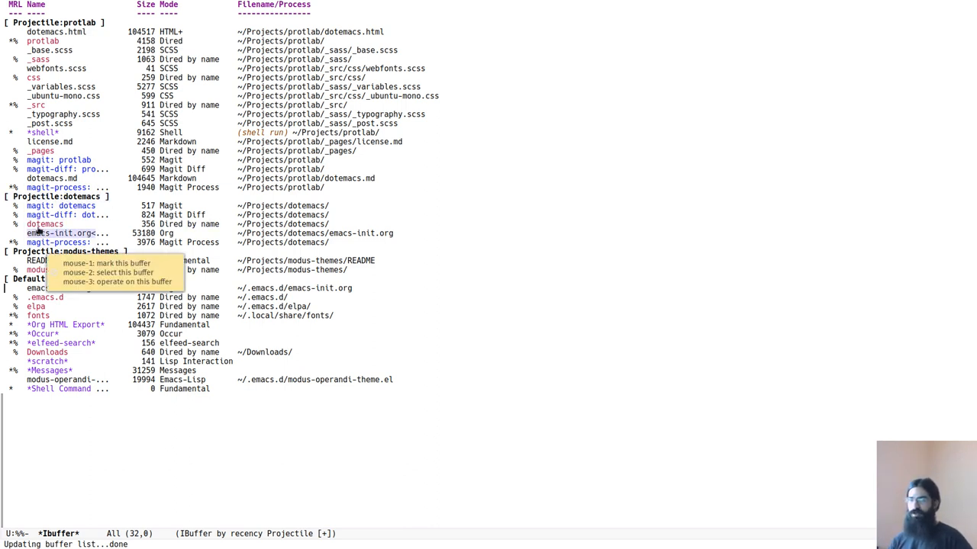
pyautogui.moveTo(129, 202)
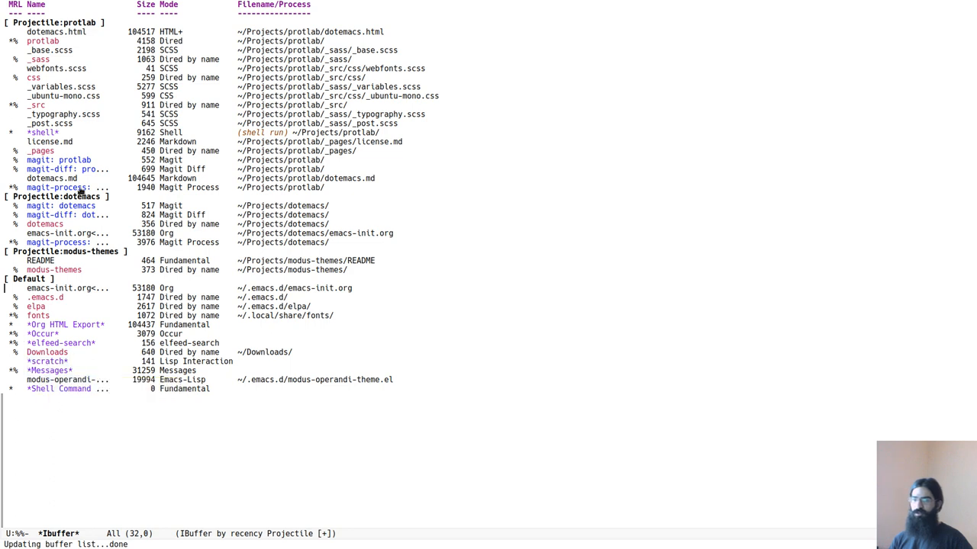
pyautogui.moveTo(626, 225)
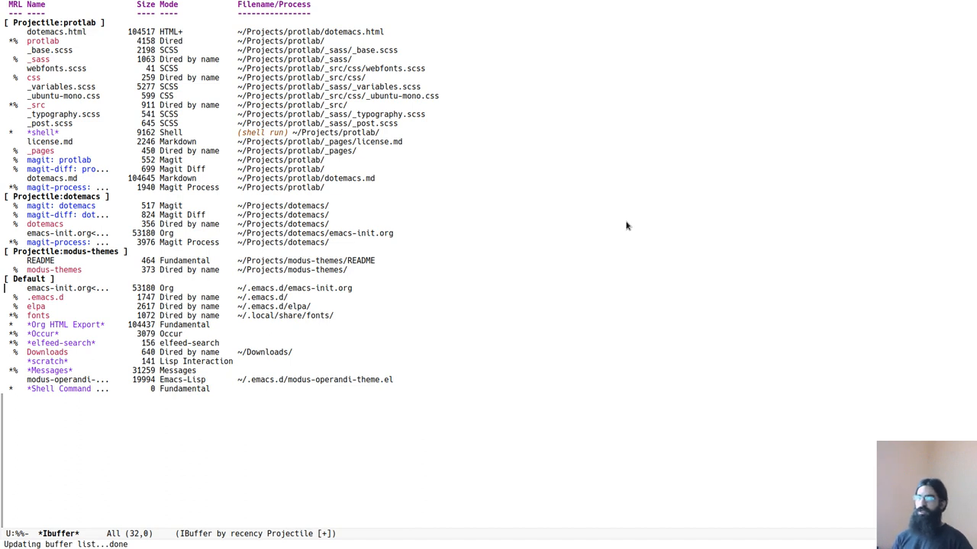
pyautogui.moveTo(476, 314)
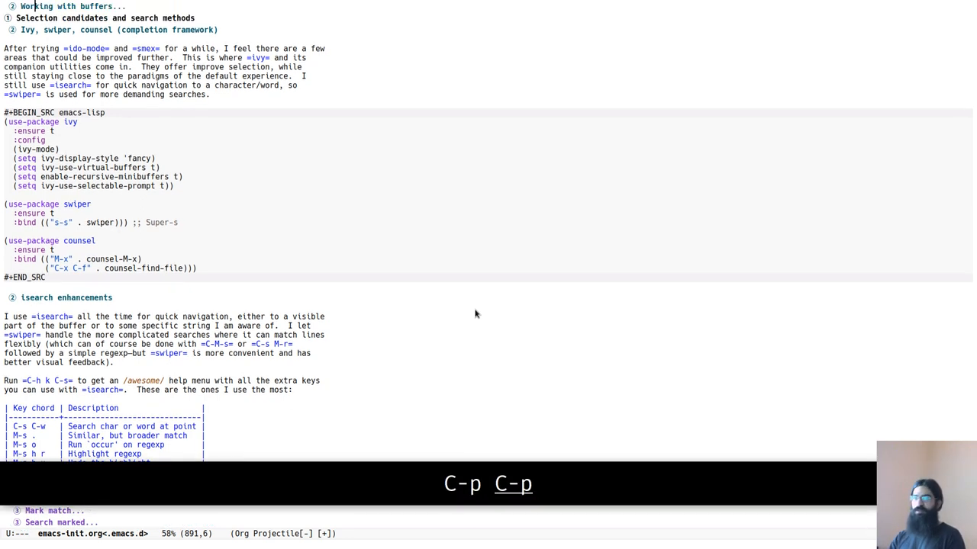
# Move up in emacs-init.org toward the Directory, project, buffer, window management heading
pyautogui.press('C-p')
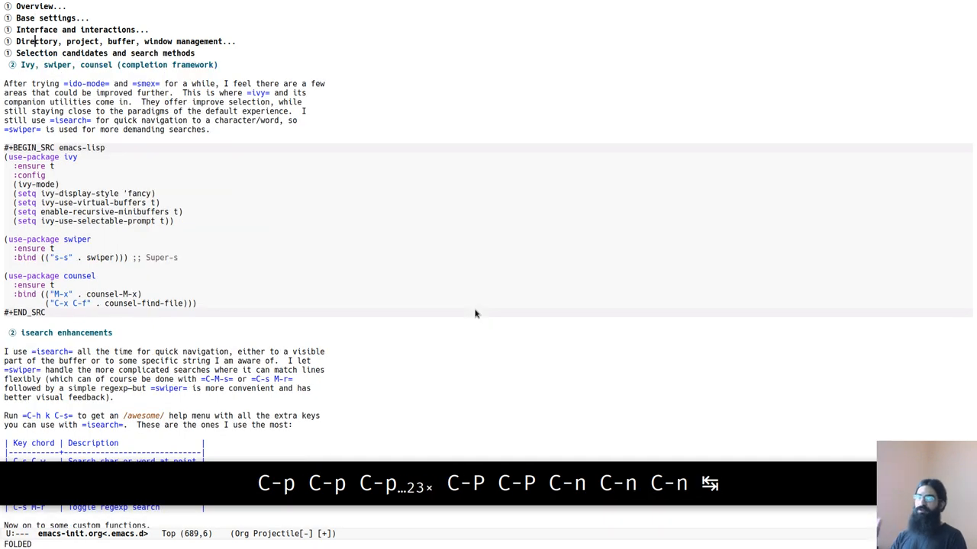
# Collapse emacs-init.org to top-level headings, then expand the Directory section's subheadings
pyautogui.press('C-n')
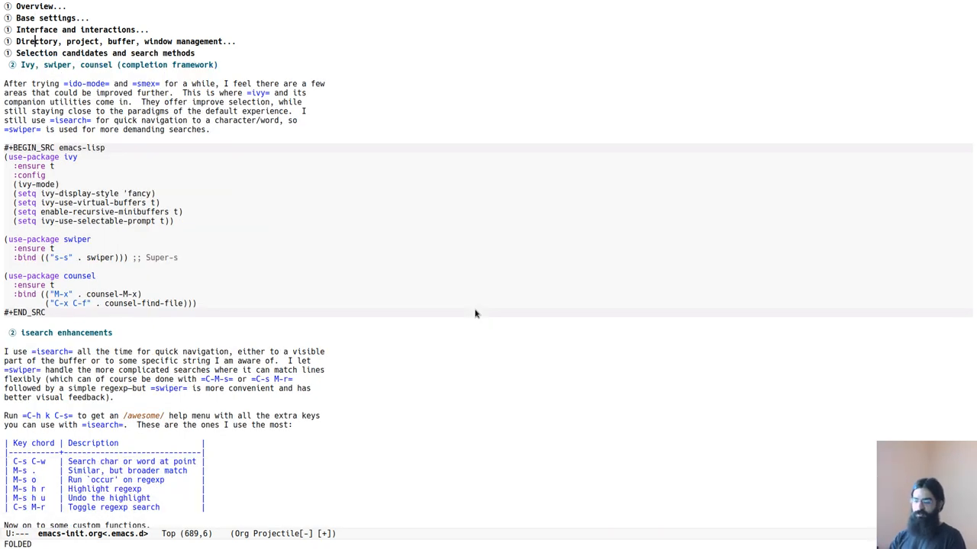
pyautogui.press('C-n')
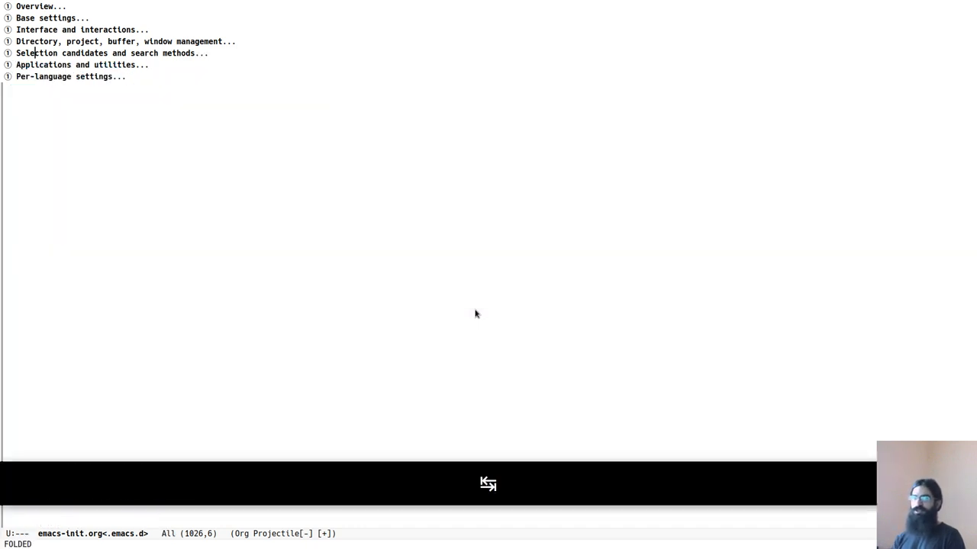
pyautogui.press('TAB')
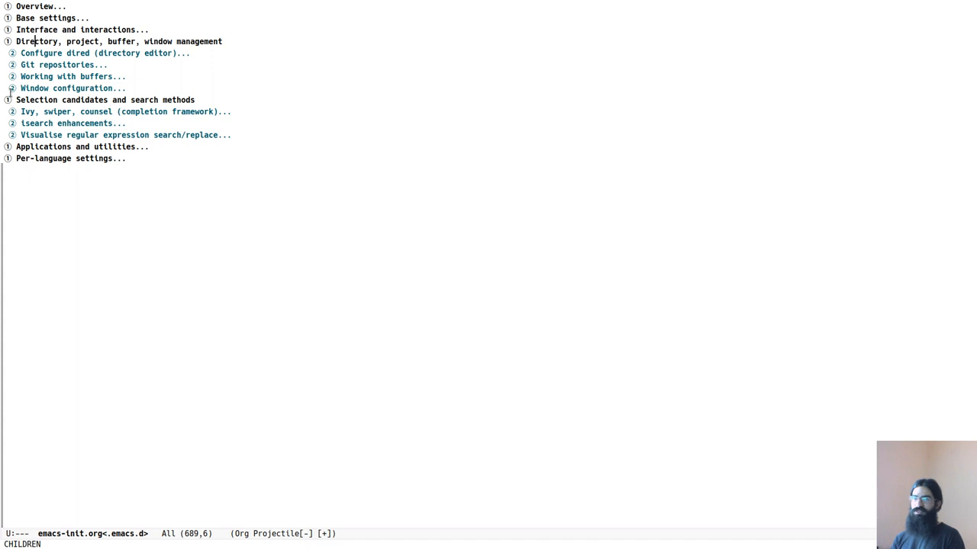
pyautogui.moveTo(556, 302)
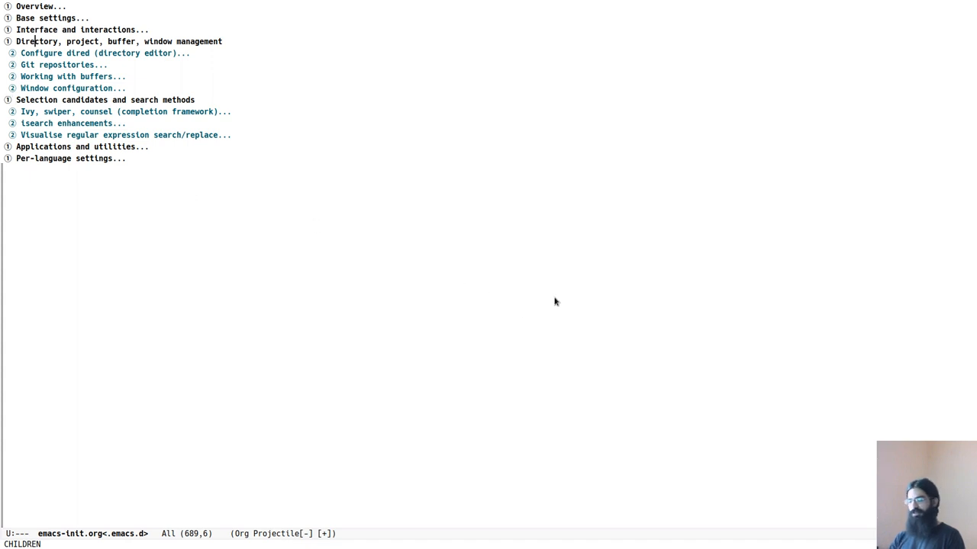